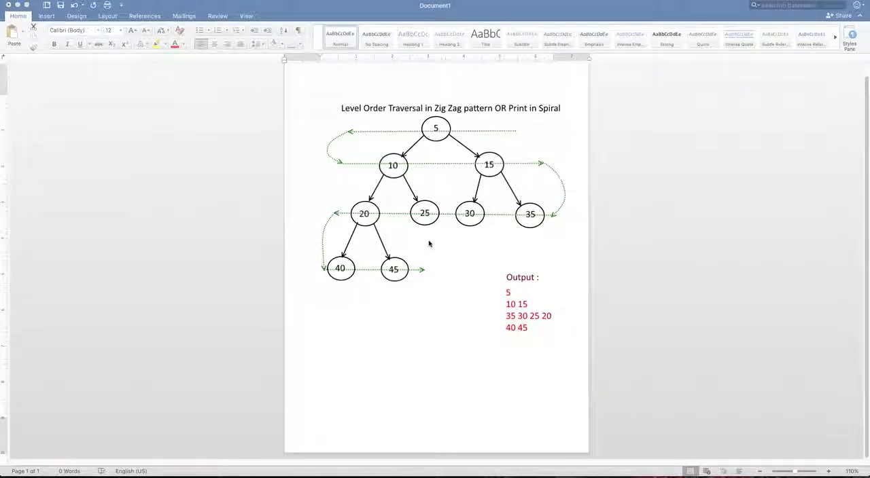
pyautogui.moveTo(478, 155)
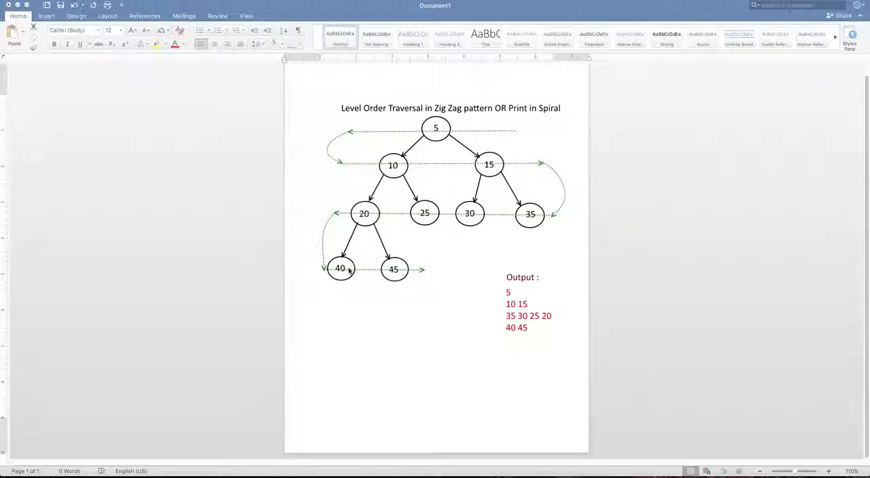
pyautogui.moveTo(406, 285)
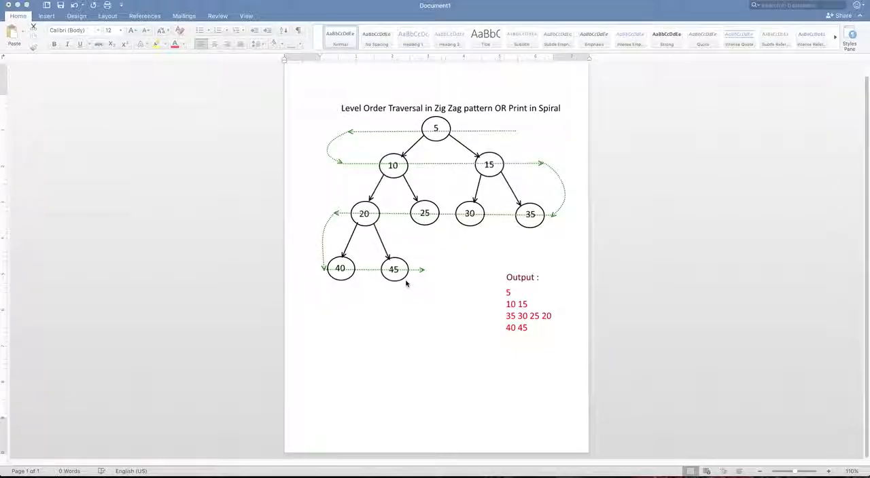
pyautogui.moveTo(481, 115)
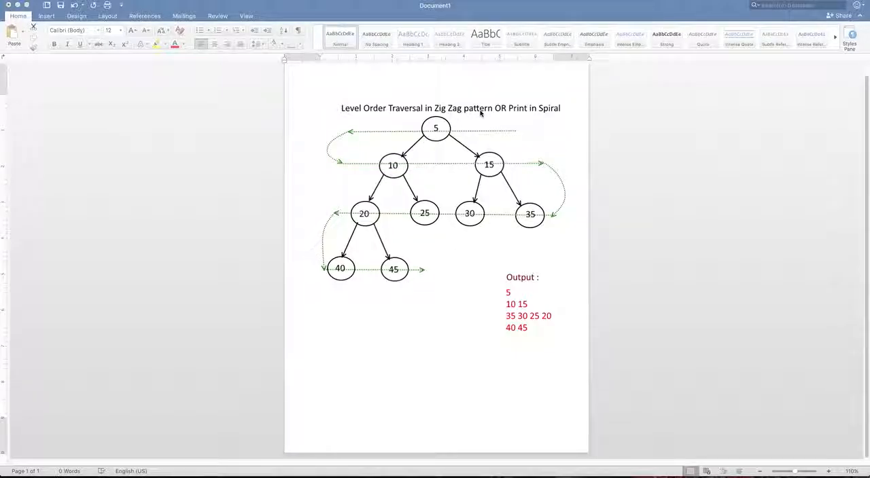
pyautogui.moveTo(523, 138)
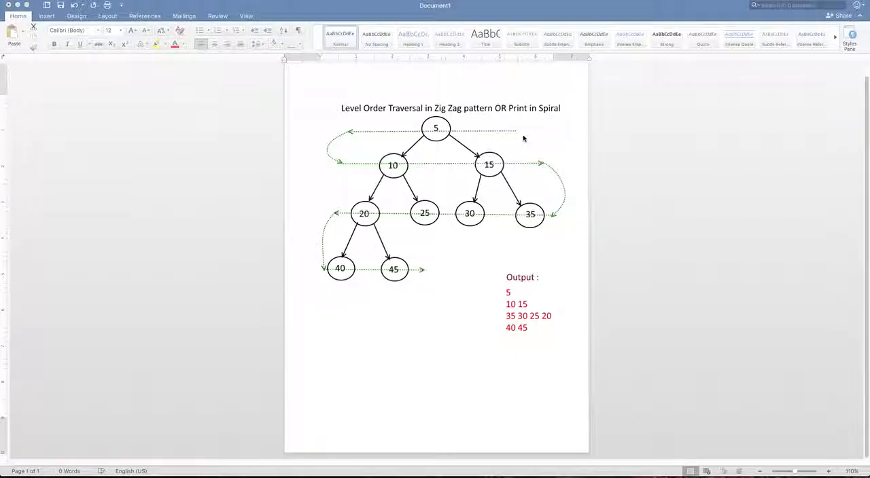
pyautogui.moveTo(492, 227)
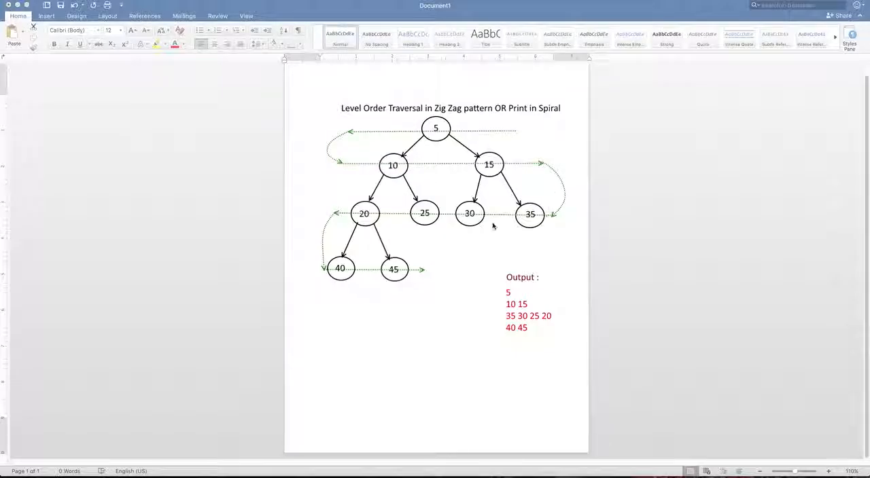
pyautogui.moveTo(410, 220)
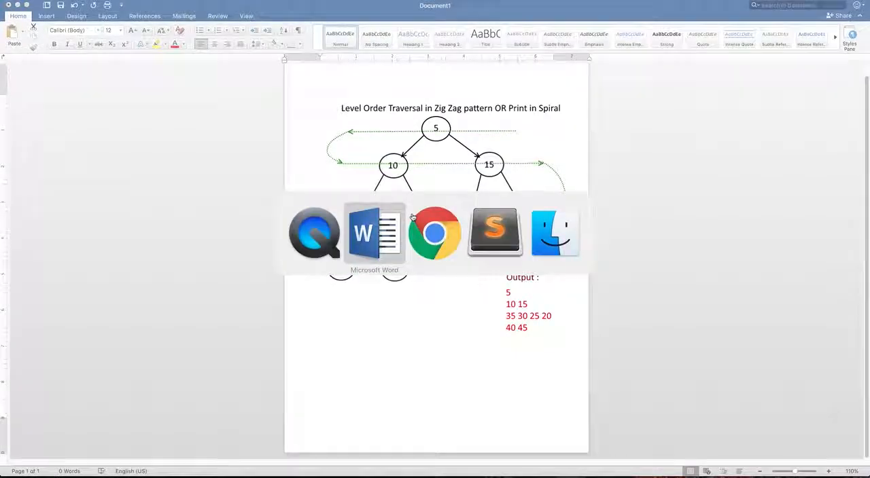
# Bring the queue-based breadth-first pseudo algorithm file into view in Sublime Text.
pyautogui.click(495, 234)
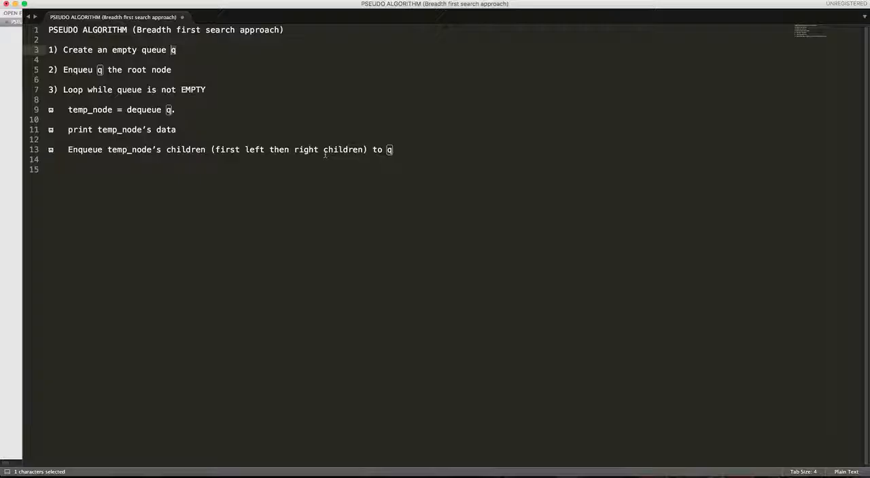
pyautogui.moveTo(102, 98)
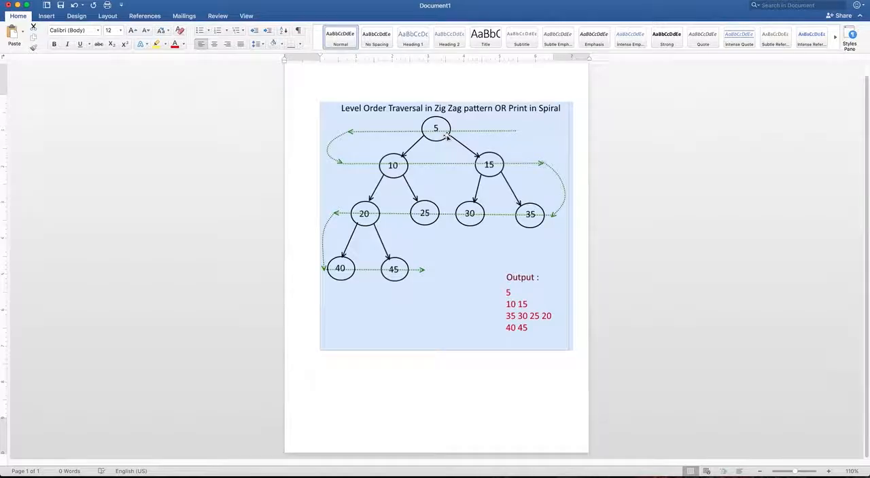
pyautogui.moveTo(428, 142)
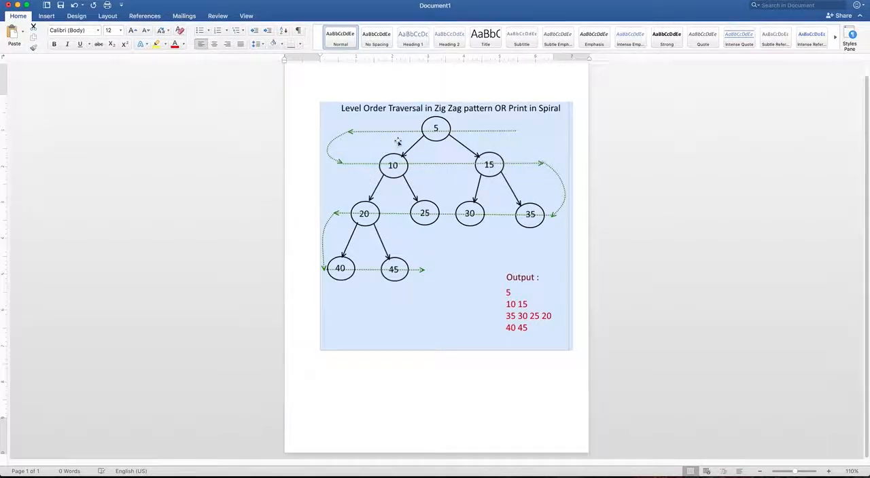
pyautogui.moveTo(484, 166)
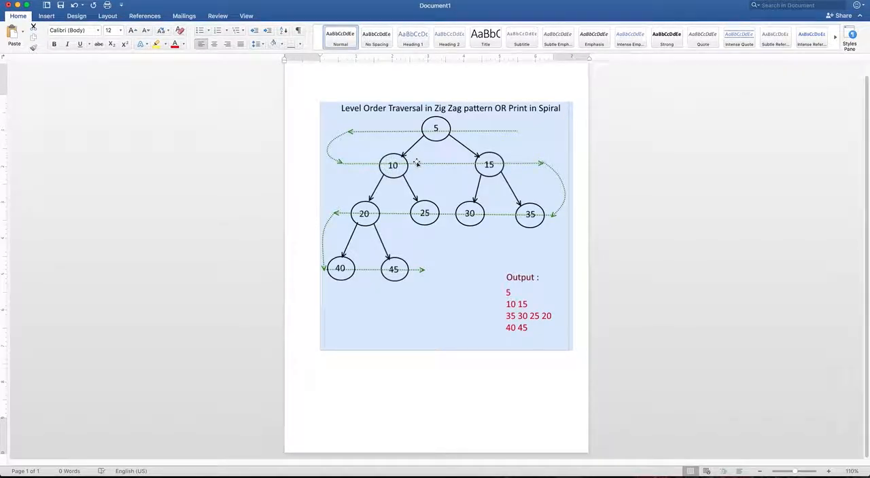
pyautogui.moveTo(362, 230)
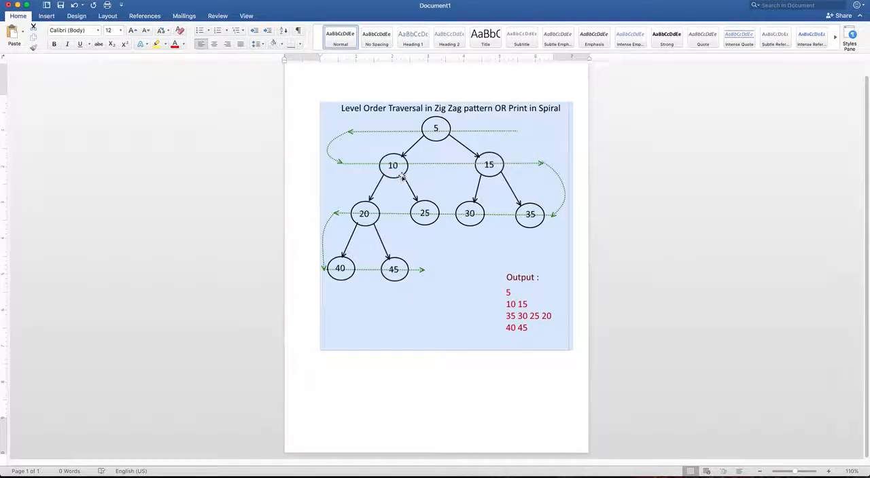
pyautogui.moveTo(391, 219)
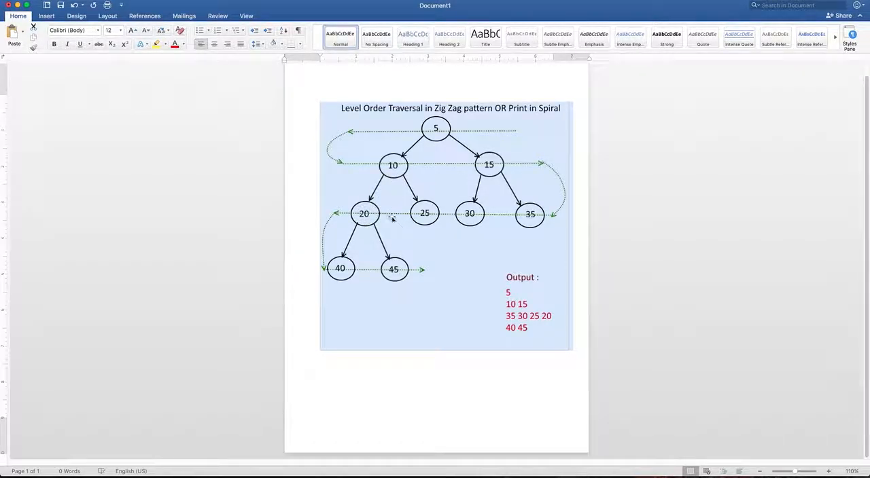
pyautogui.moveTo(454, 171)
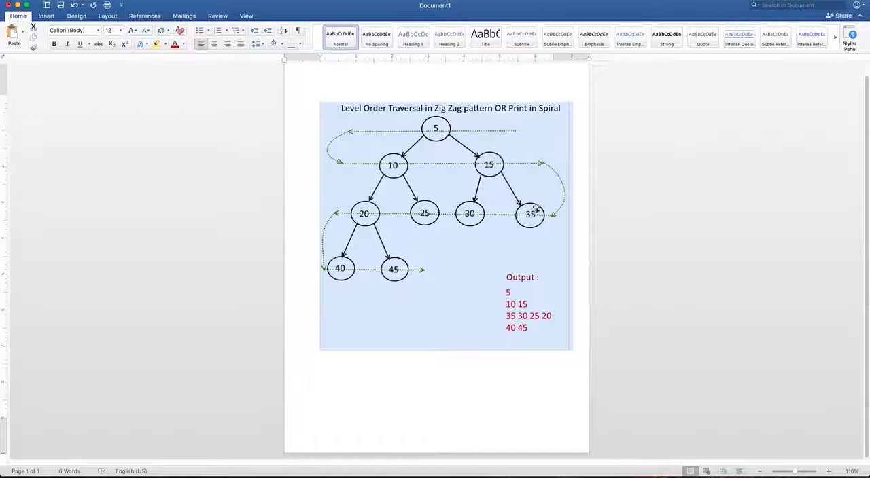
pyautogui.moveTo(503, 187)
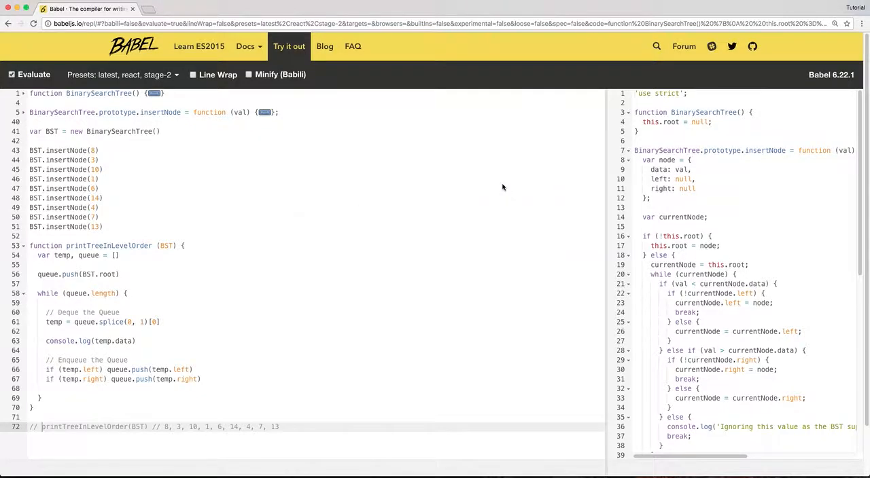
pyautogui.moveTo(159, 204)
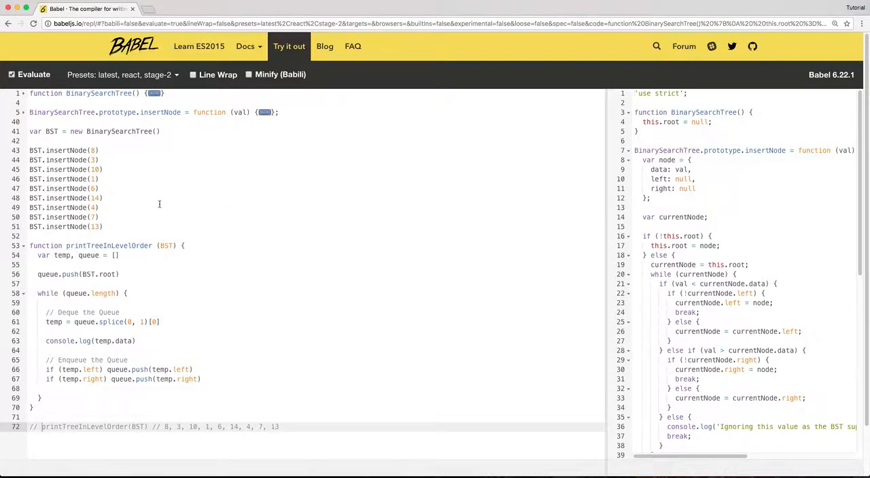
pyautogui.moveTo(118, 97)
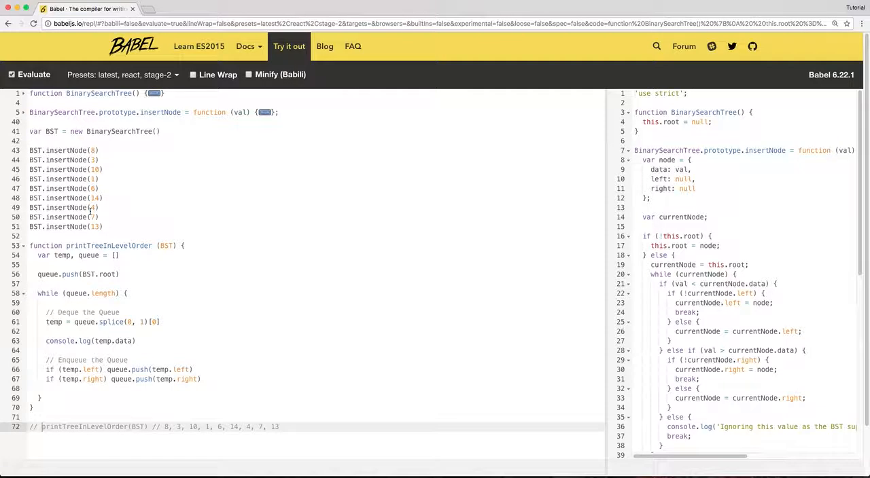
# Scroll through the printTreeInLevelOrder function in the Babel REPL.
pyautogui.scroll(-3)
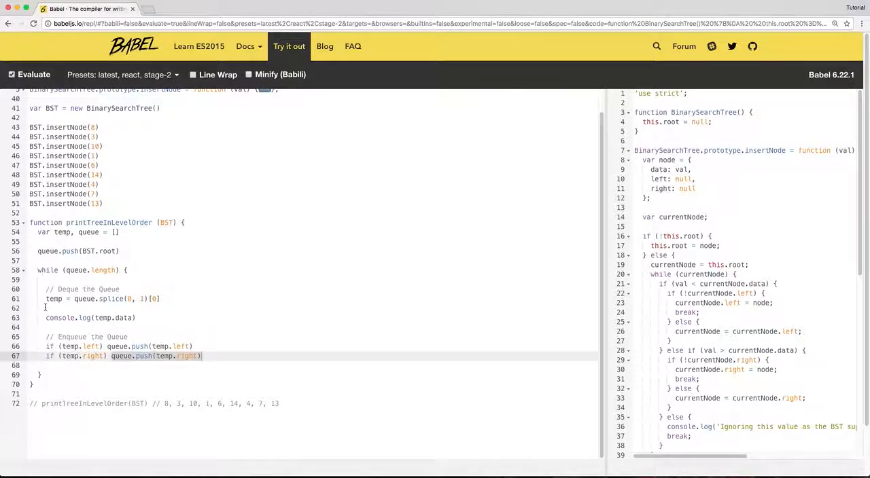
# View the uncommented printTreeInLevelOrder(BST) call and its console output 8, 3, 10, 1, 6, 14, 4, 7, 13.
pyautogui.scroll(-3)
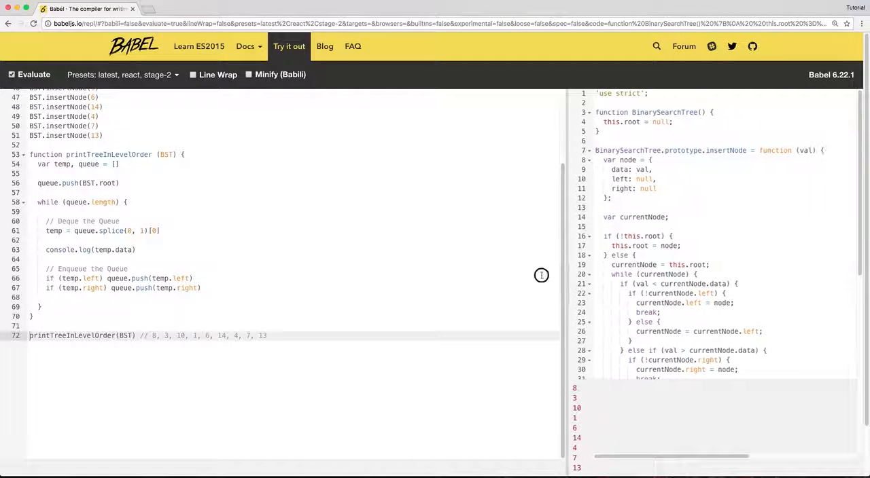
pyautogui.scroll(3)
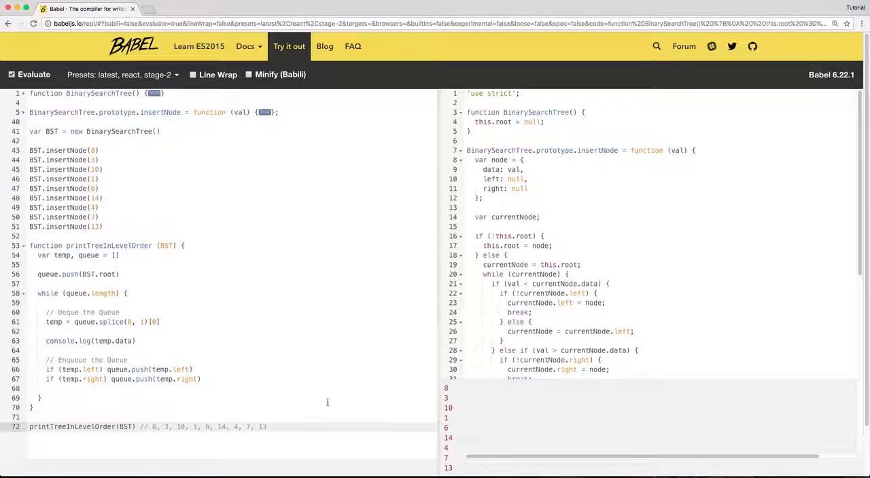